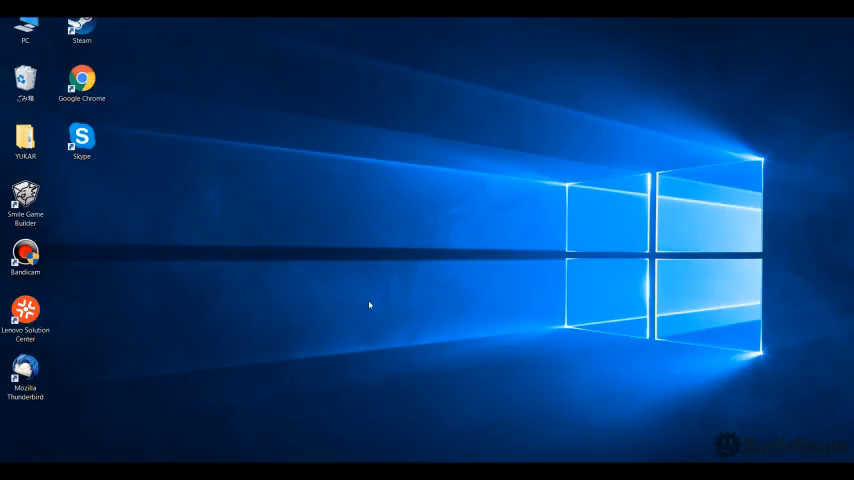
pyautogui.moveTo(73, 205)
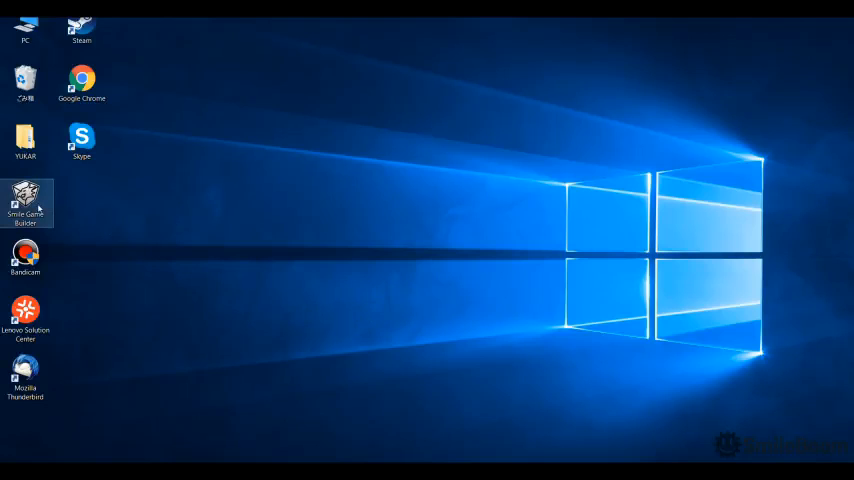
# - Launch Smile Game Builder and open the sample quest project to its Village map
pyautogui.doubleClick(25, 203)
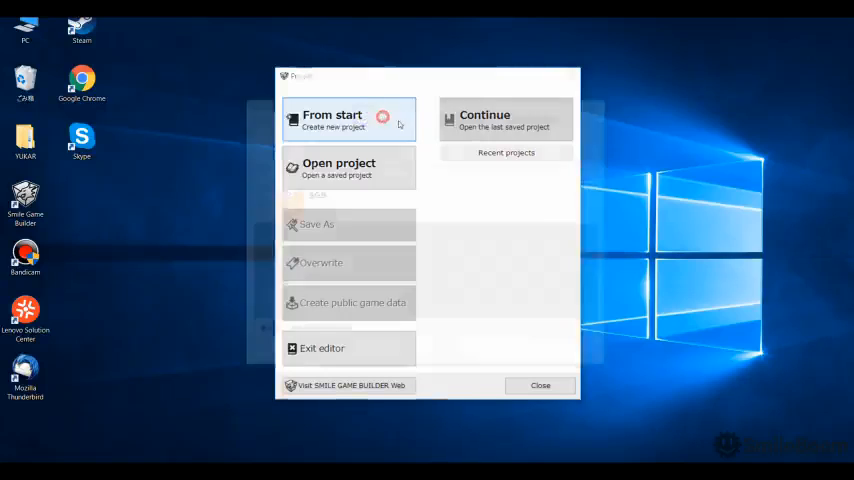
pyautogui.click(332, 118)
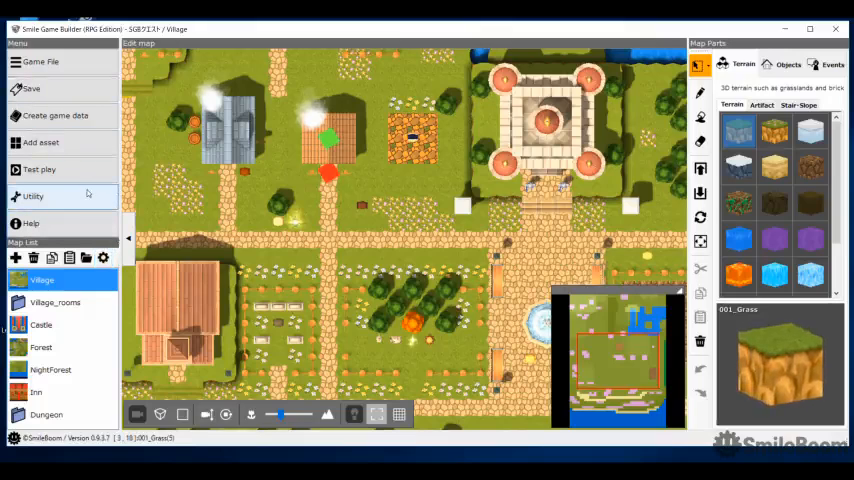
pyautogui.click(34, 196)
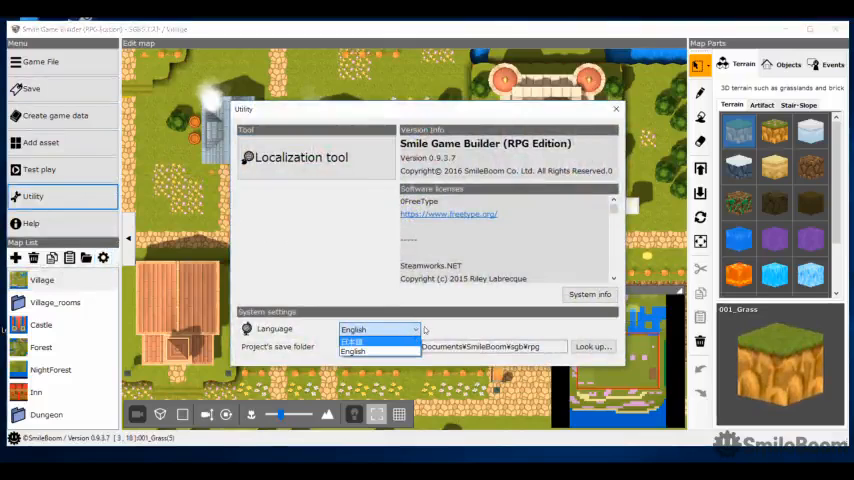
pyautogui.click(353, 351)
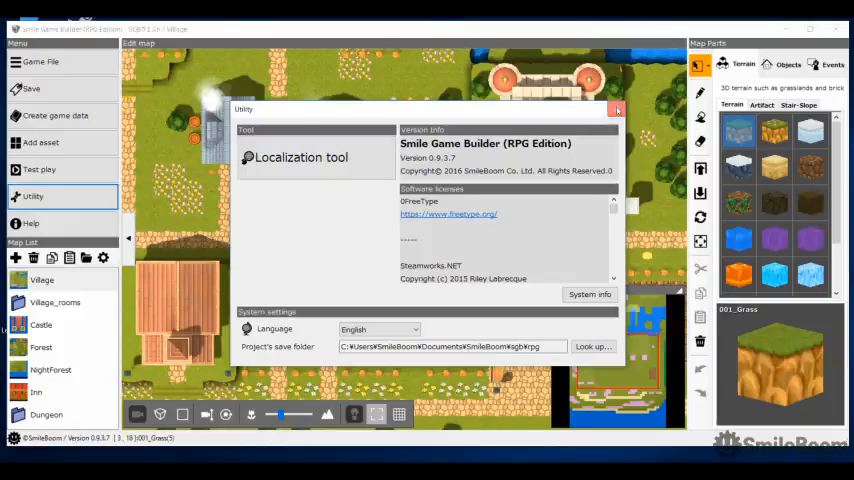
pyautogui.click(617, 109)
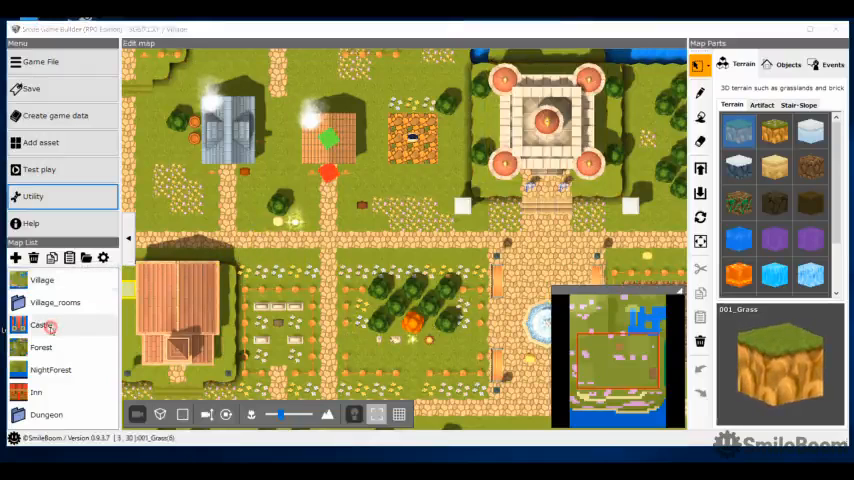
# - Open the Castle map from the Map List, then switch to the Forest map
pyautogui.click(42, 324)
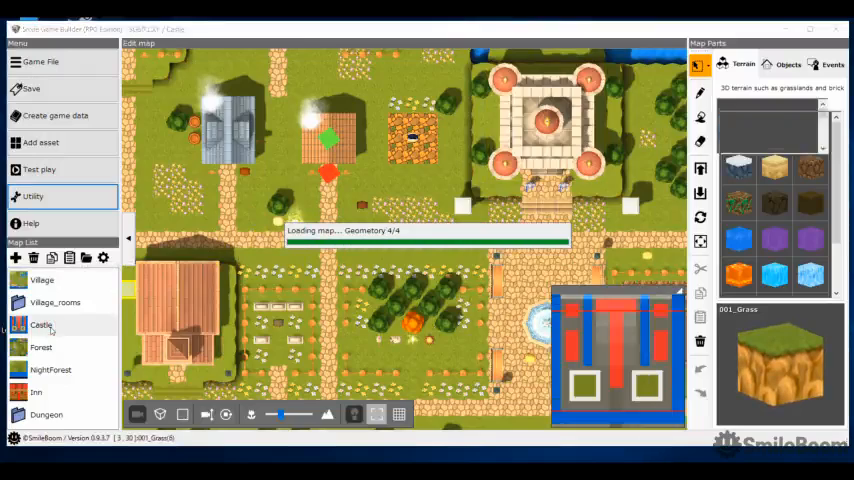
pyautogui.click(42, 324)
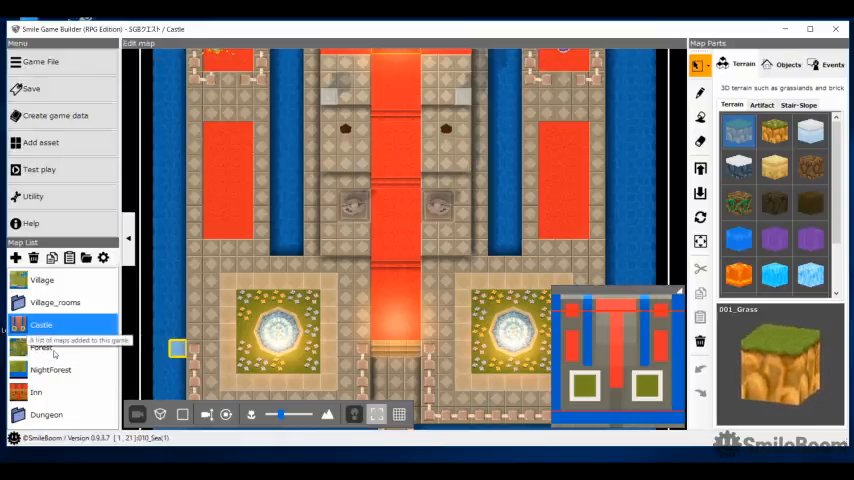
pyautogui.click(42, 347)
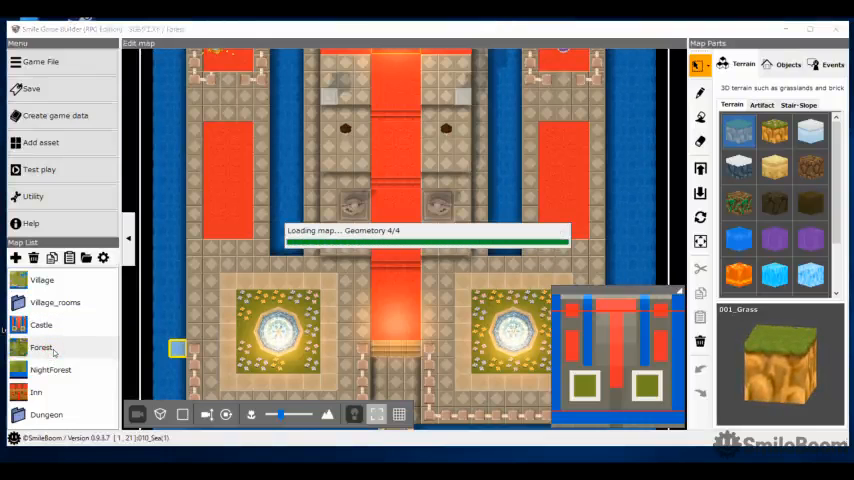
# - Browse the remaining maps in the Map List, ending on the Inn interior in 3D
pyautogui.click(42, 347)
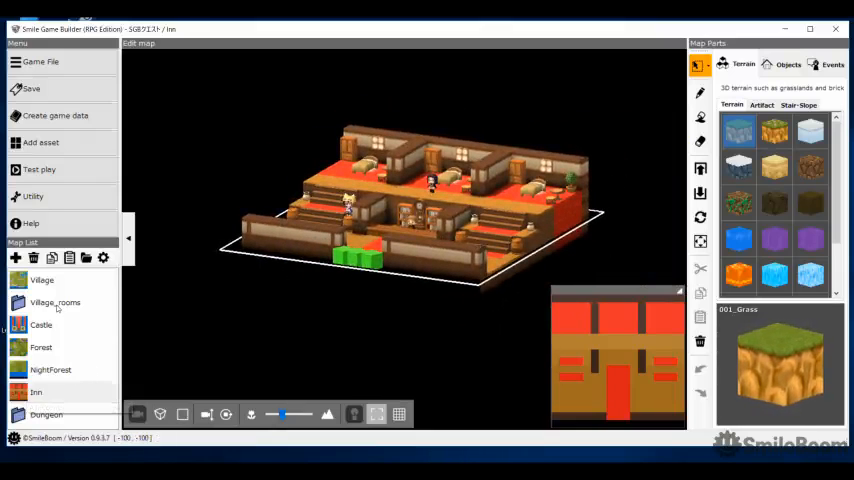
pyautogui.moveTo(55, 302)
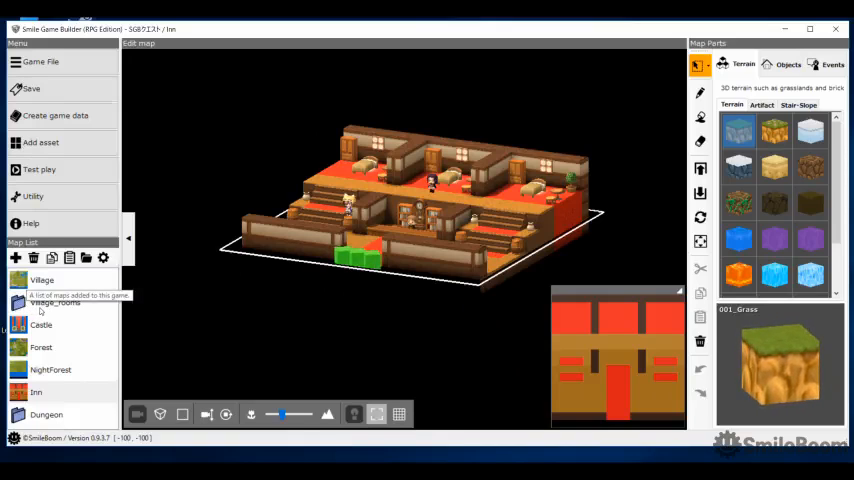
# - Expand the Dungeon folder and view the House, Shop and Mayer's House room maps
pyautogui.click(55, 302)
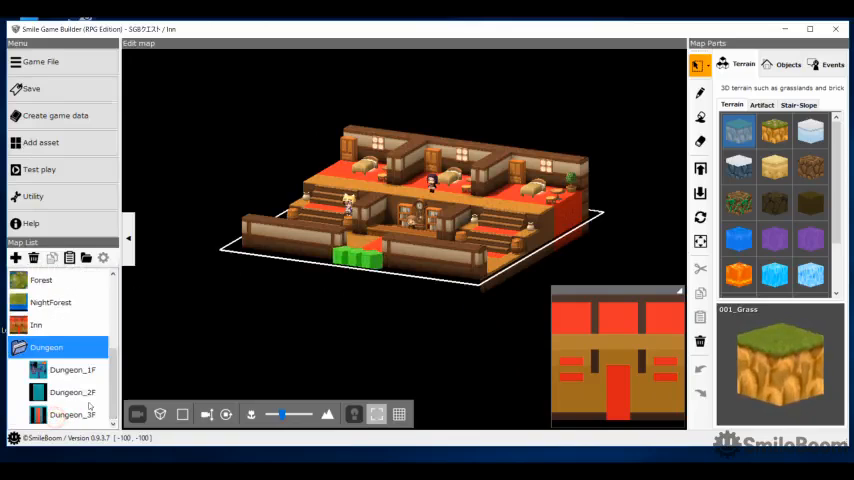
pyautogui.scroll(3)
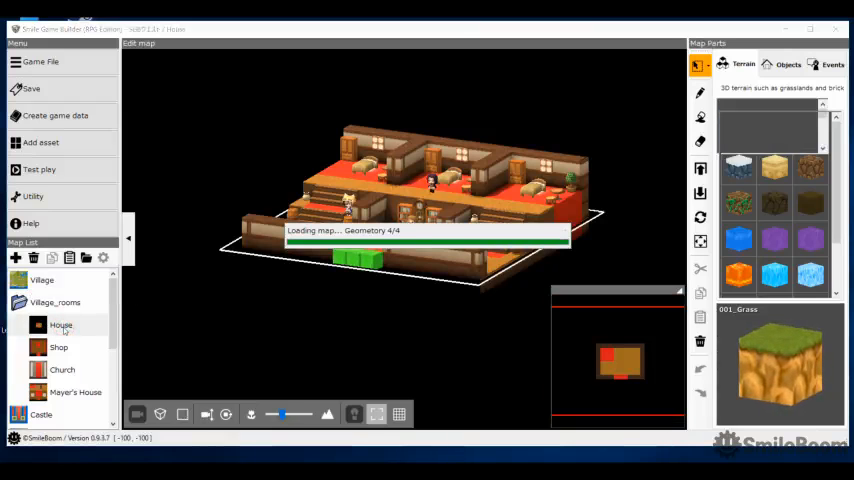
pyautogui.click(61, 324)
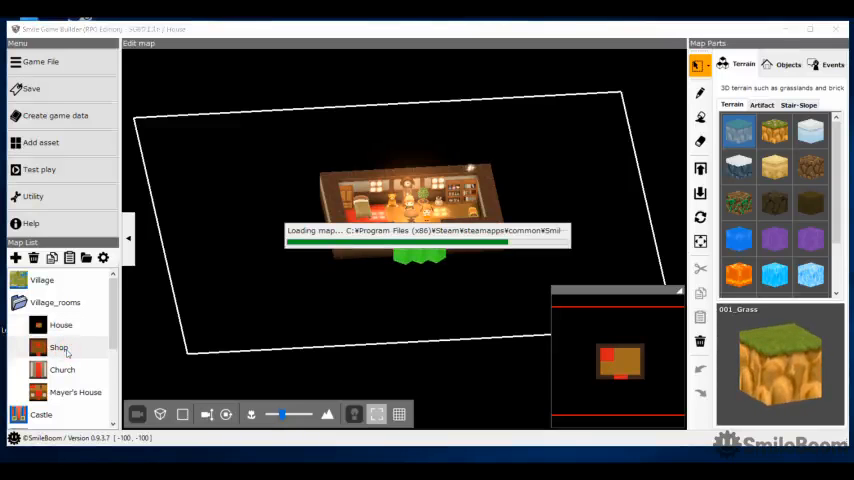
pyautogui.click(58, 347)
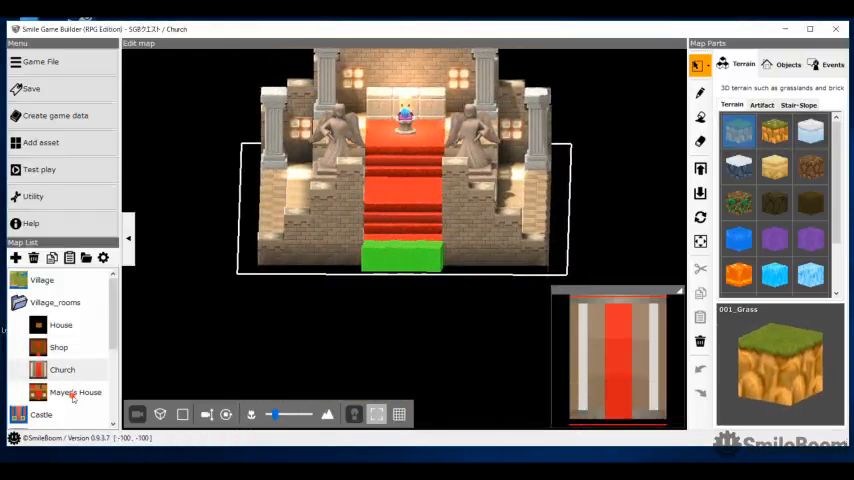
pyautogui.click(75, 391)
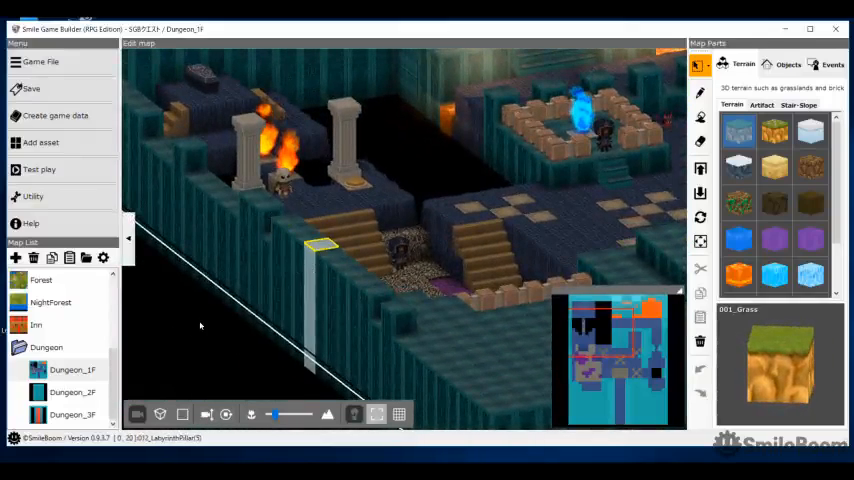
# - Switch from Dungeon_1F to the Dungeon_2F map
pyautogui.click(72, 392)
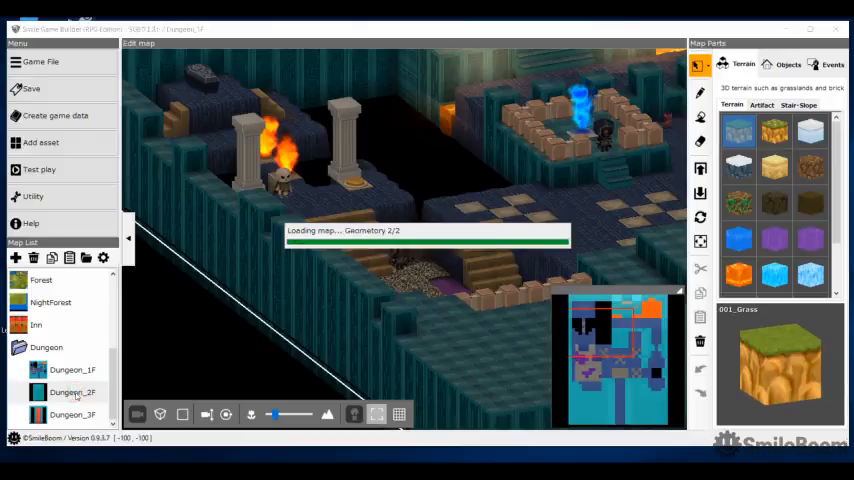
# - Open Dungeon_3F and rotate the 3D view around its throne hall
pyautogui.click(72, 392)
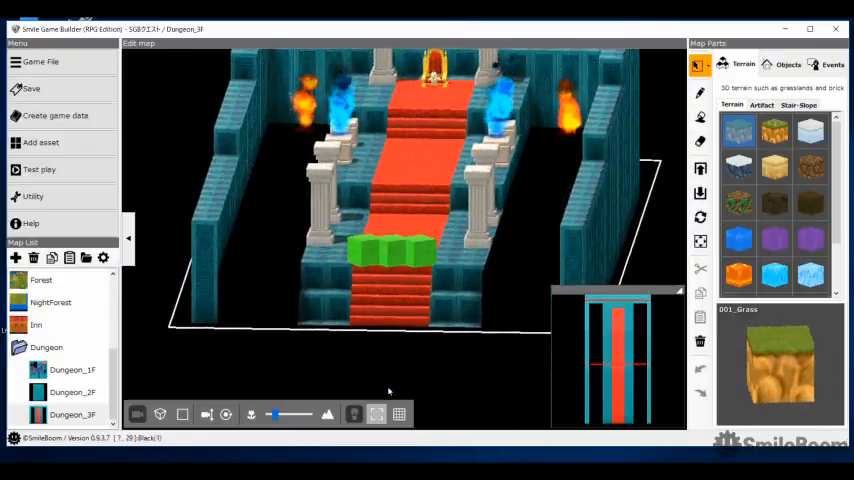
pyautogui.rightClick(437, 218)
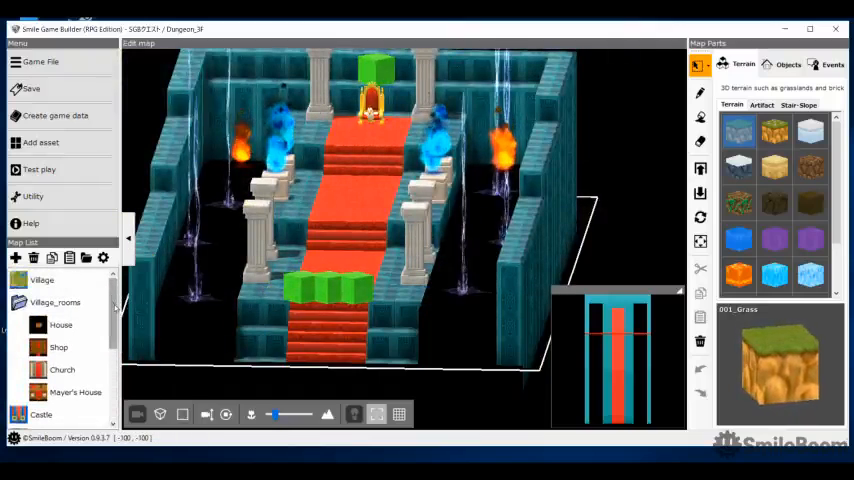
pyautogui.click(325, 345)
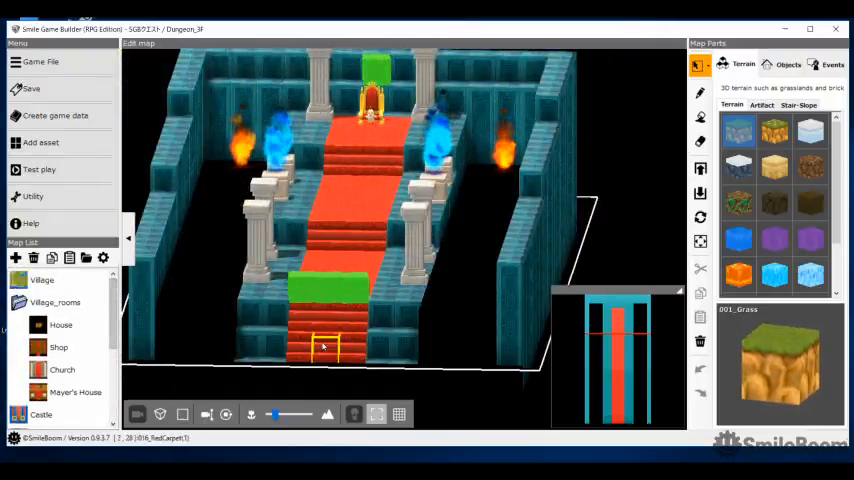